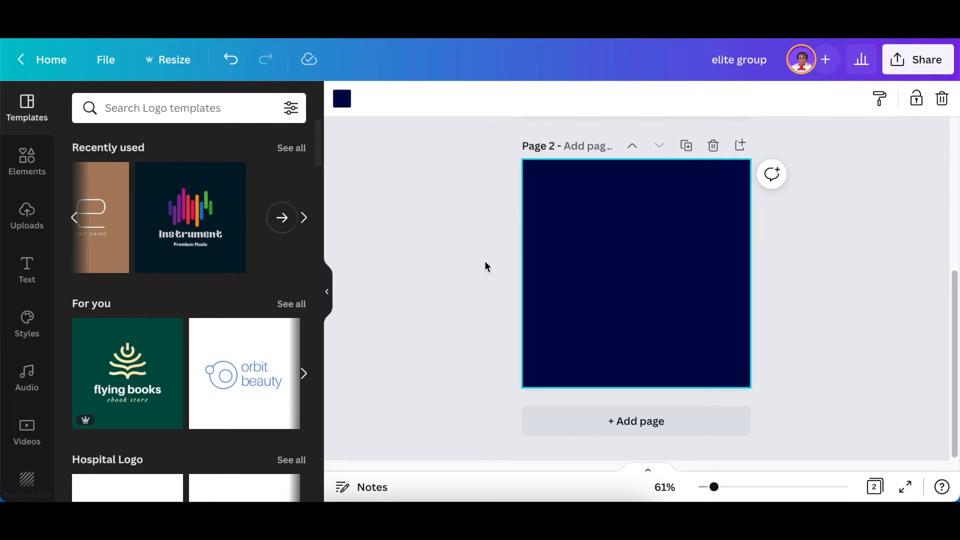
mouse_move(464, 256)
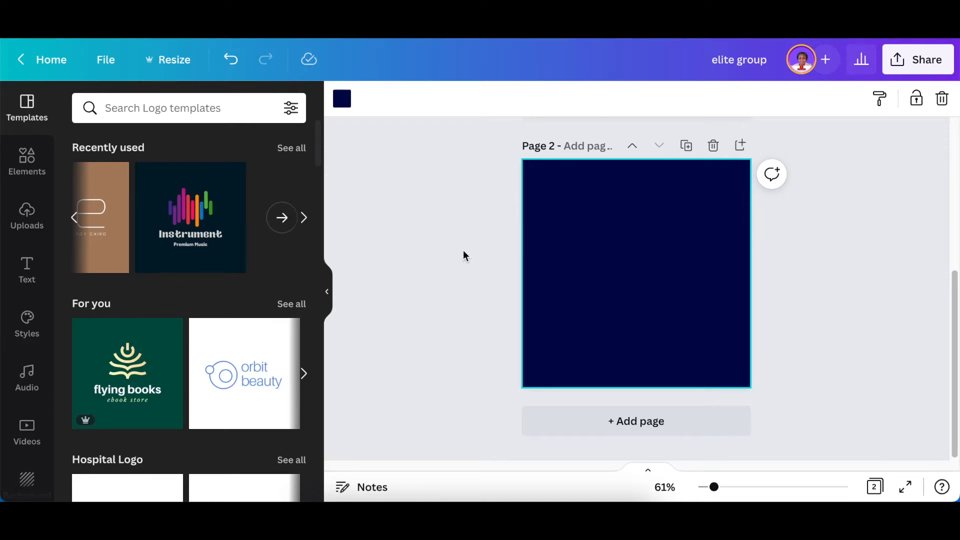
mouse_move(20, 163)
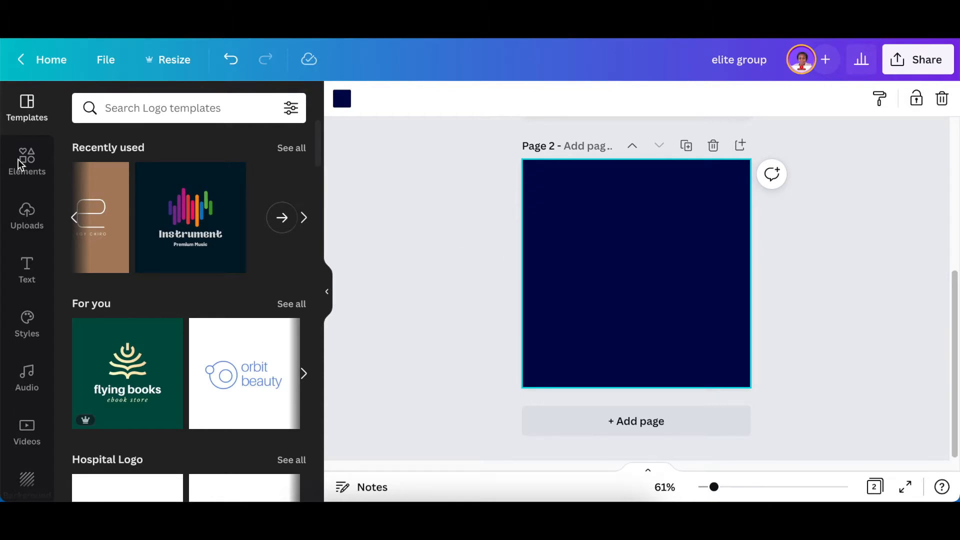
Step: Show the Elements library of shapes and graphics beside the navy page
left_click(27, 161)
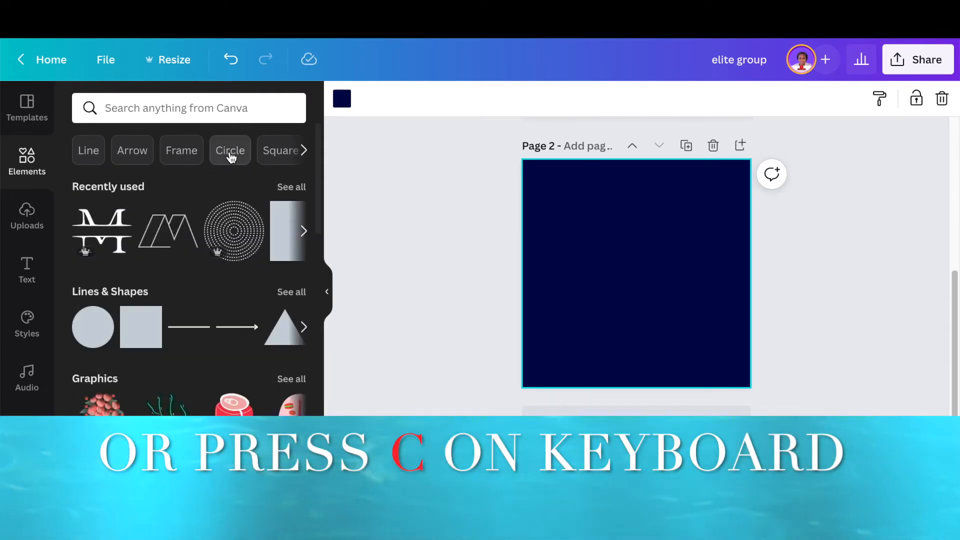
Step: Add a plain solid circle from the circle search, coloured purple and centred on the page
left_click(229, 150)
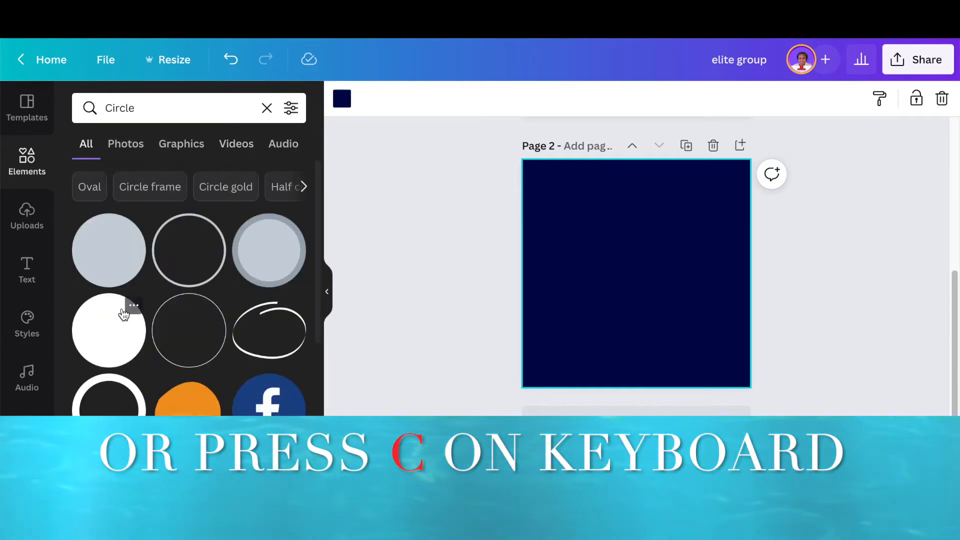
mouse_move(109, 266)
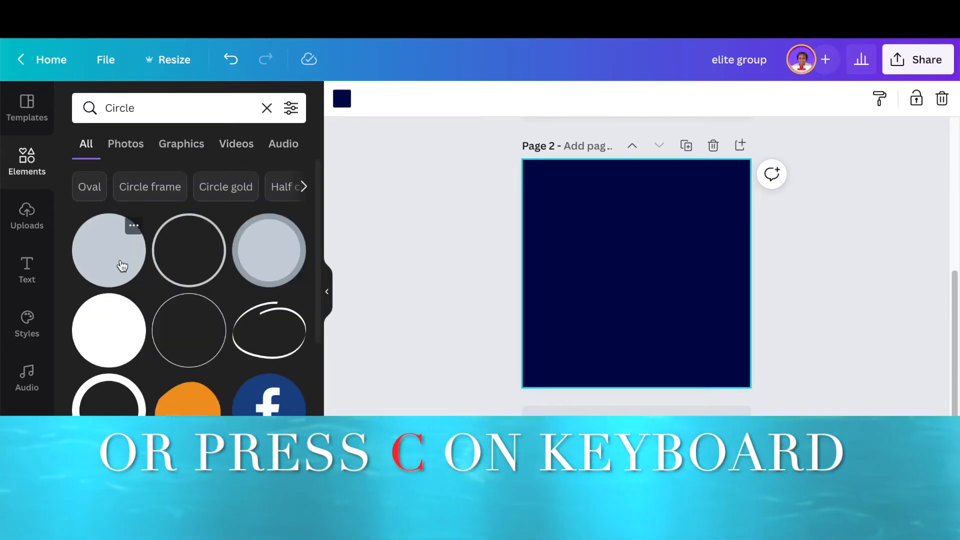
left_click(108, 249)
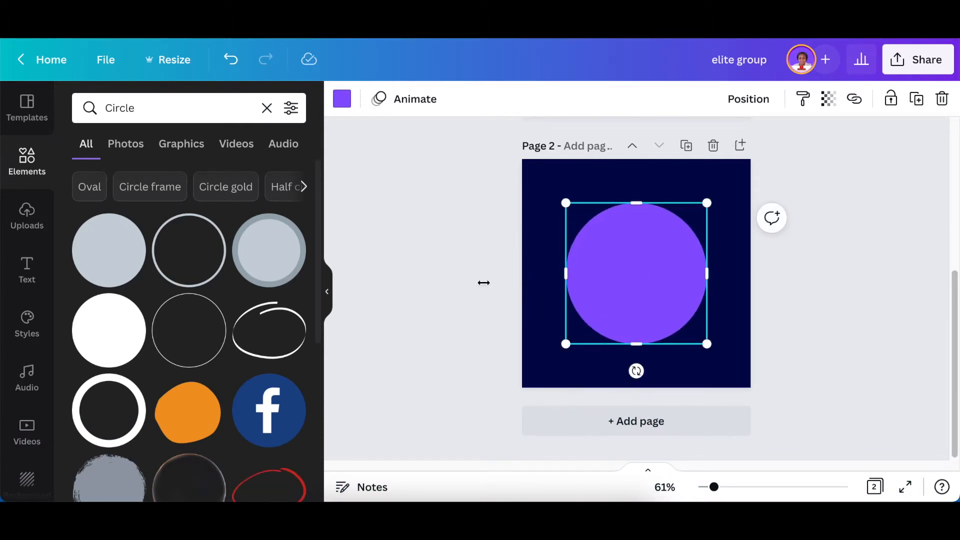
left_click(533, 264)
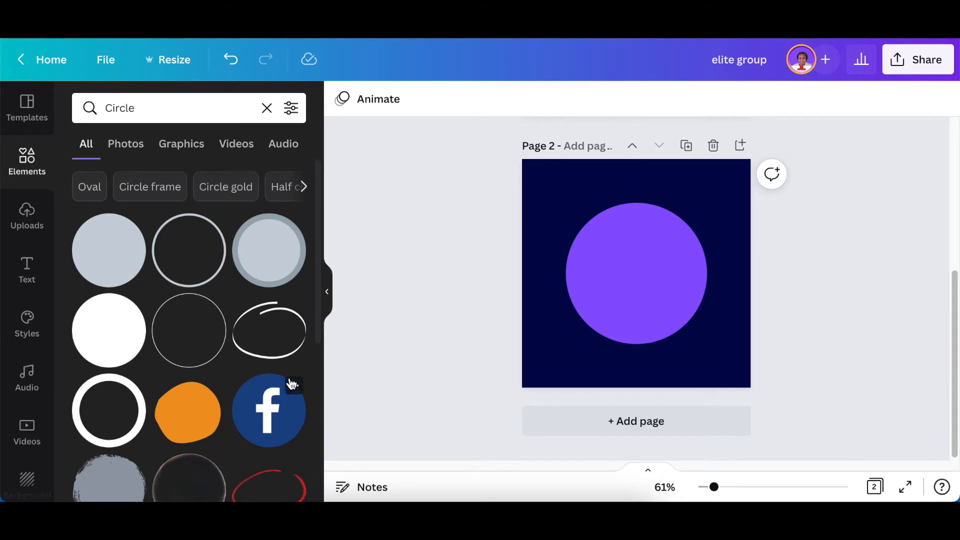
mouse_move(289, 385)
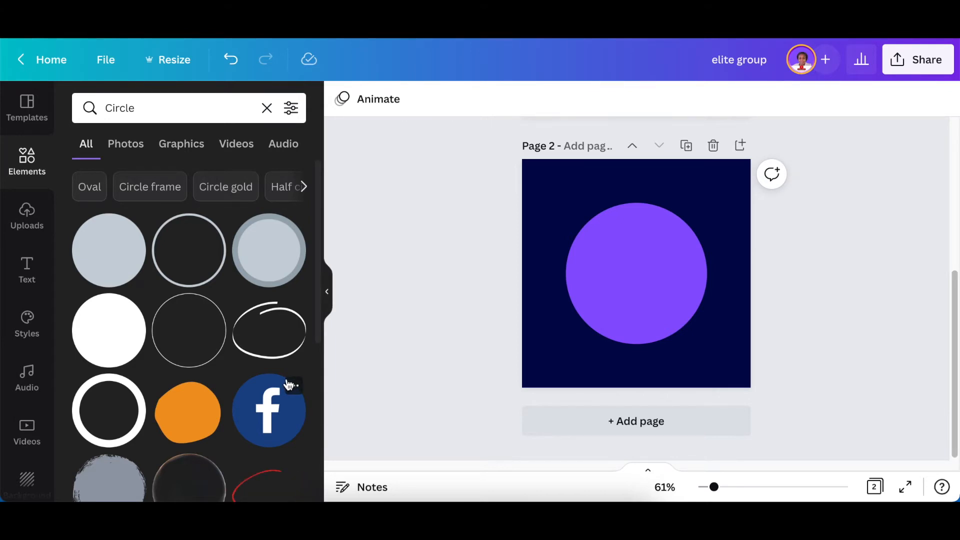
mouse_move(448, 317)
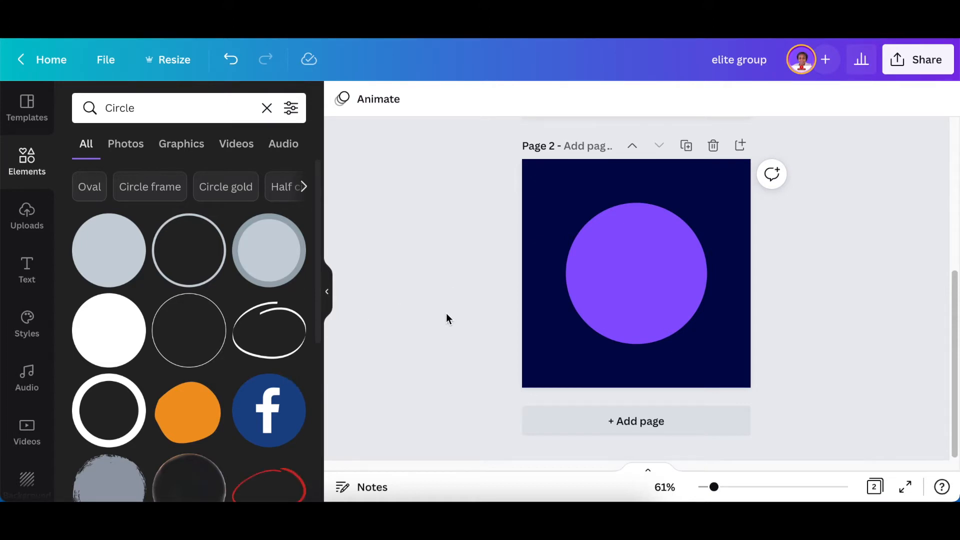
mouse_move(221, 234)
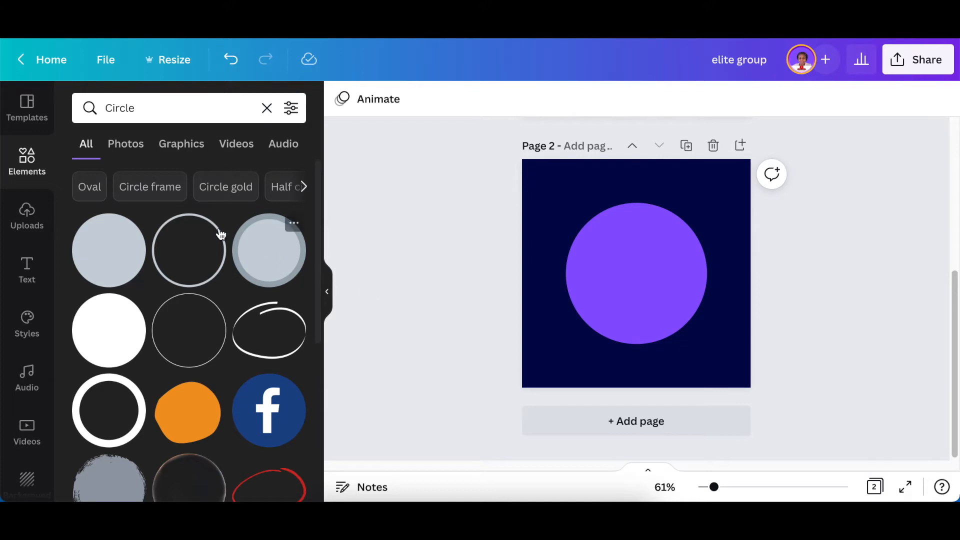
mouse_move(369, 322)
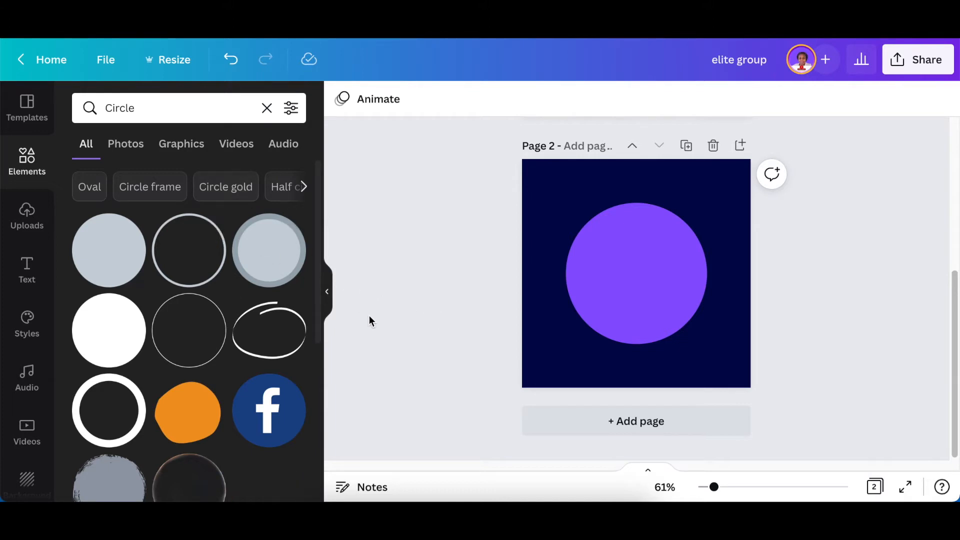
mouse_move(269, 333)
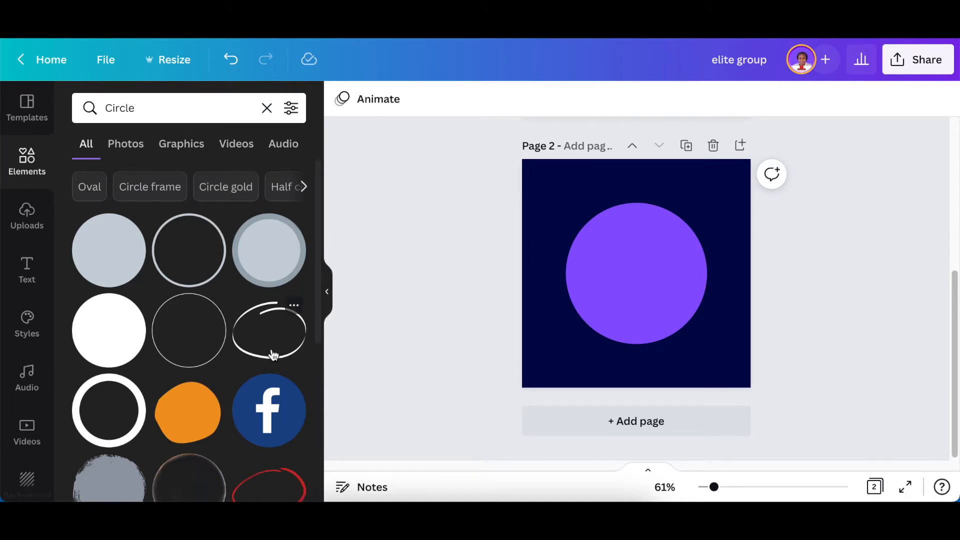
mouse_move(266, 365)
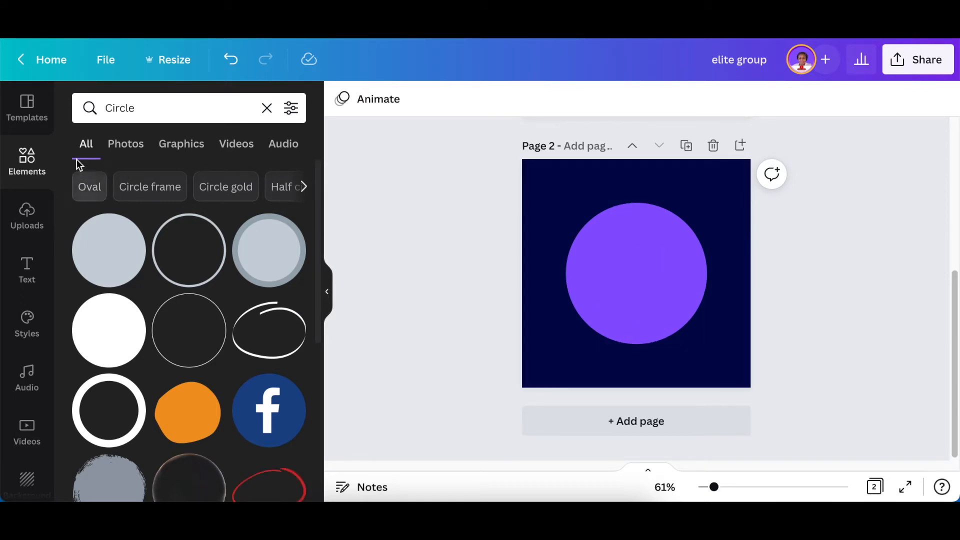
Step: Add a white half-circle arch from the full Lines & Shapes collection onto the purple circle
left_click(267, 108)
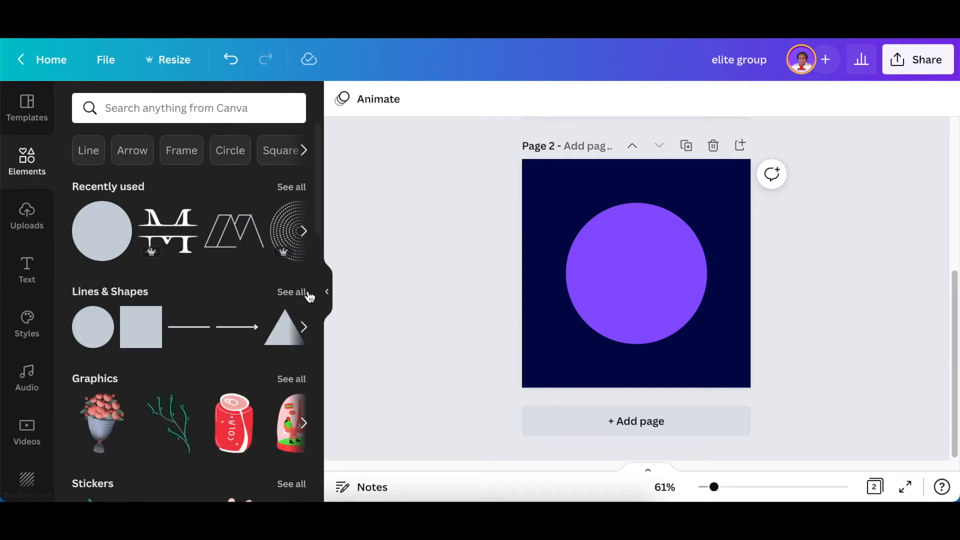
left_click(292, 293)
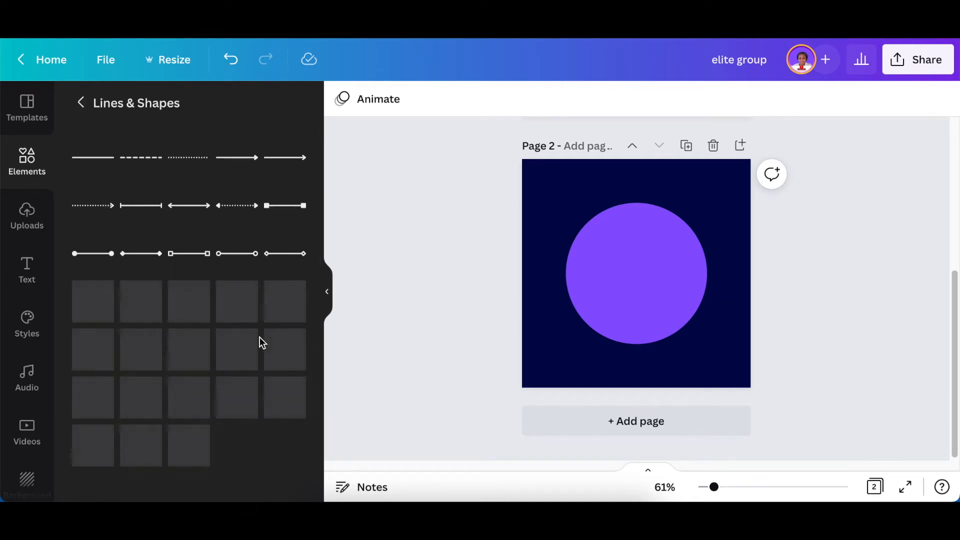
scroll("down", 3)
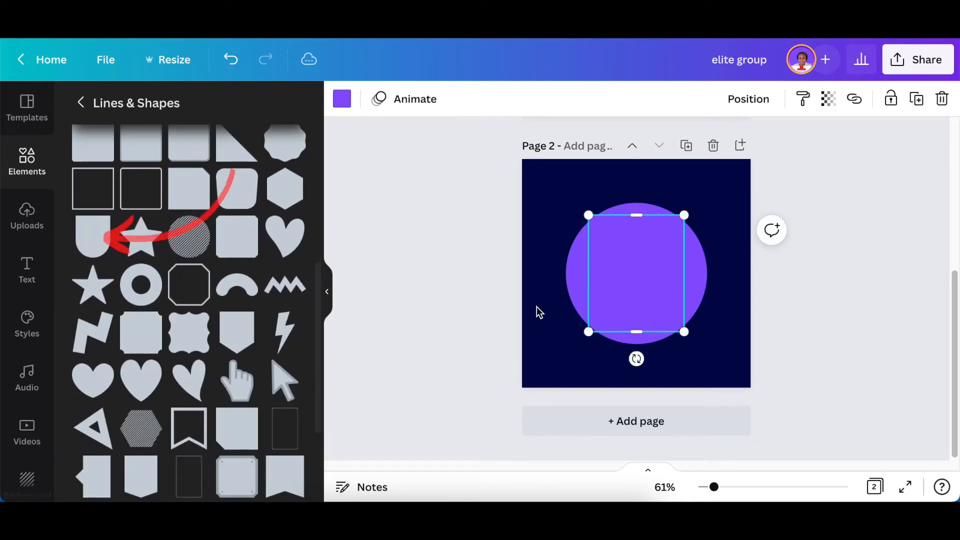
left_click(341, 99)
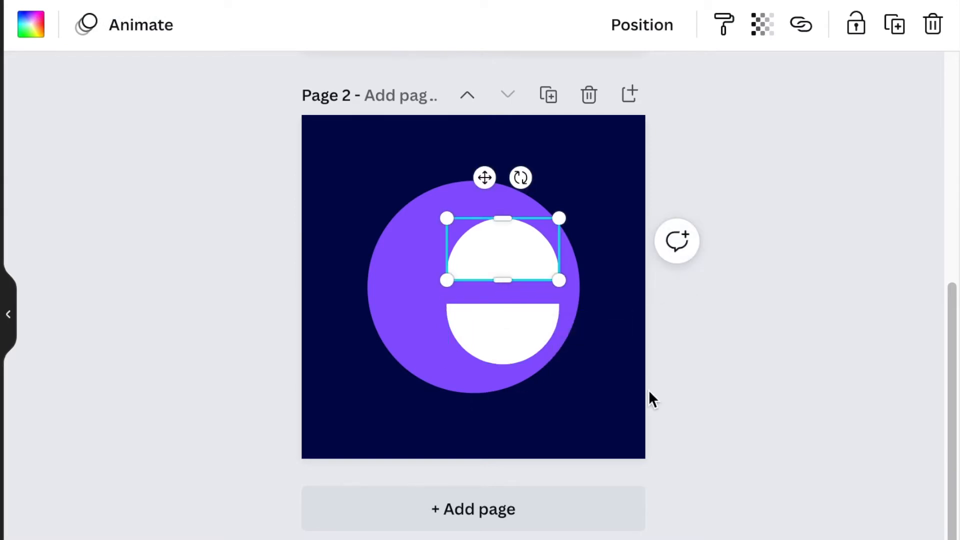
Step: Lay a thick white line with adjusted end styles along the lower half-disc's flat top
left_click(215, 317)
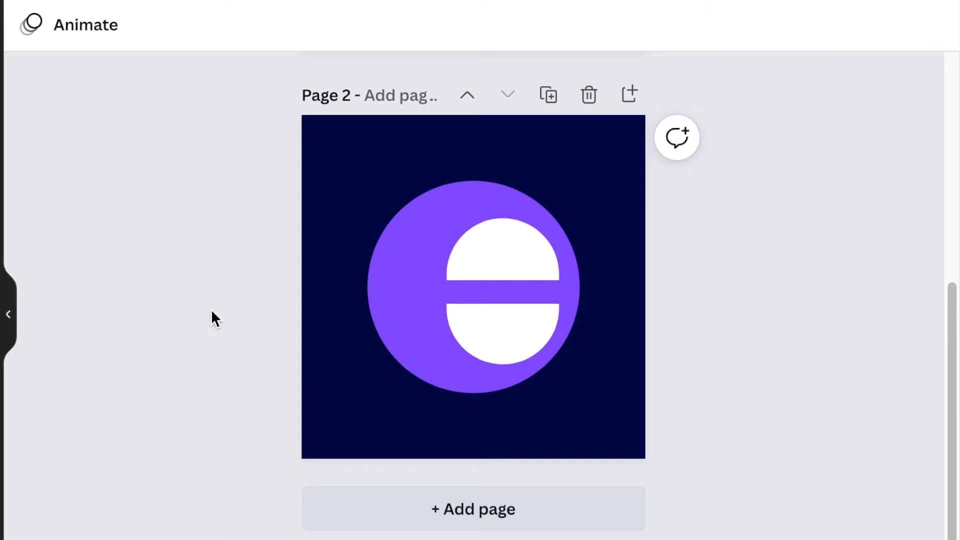
mouse_move(179, 324)
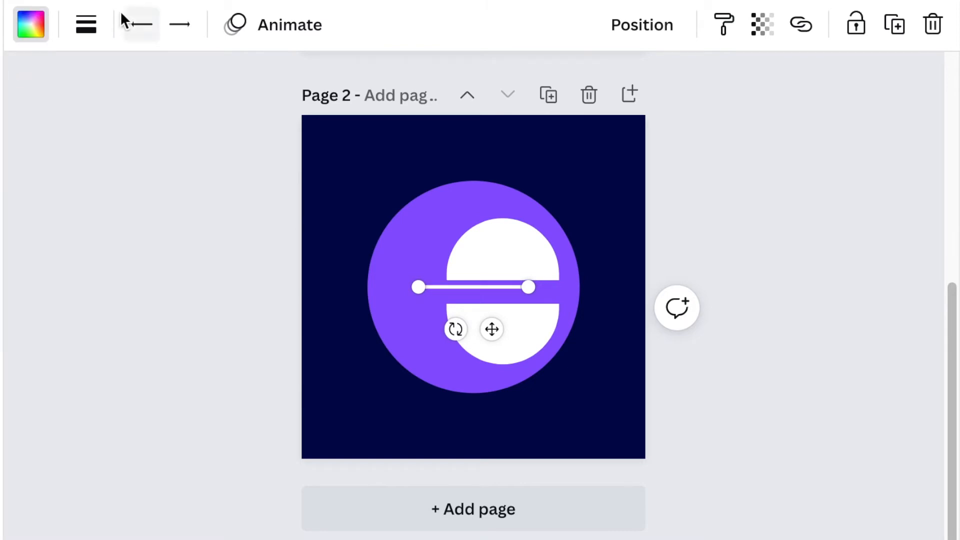
left_click(85, 25)
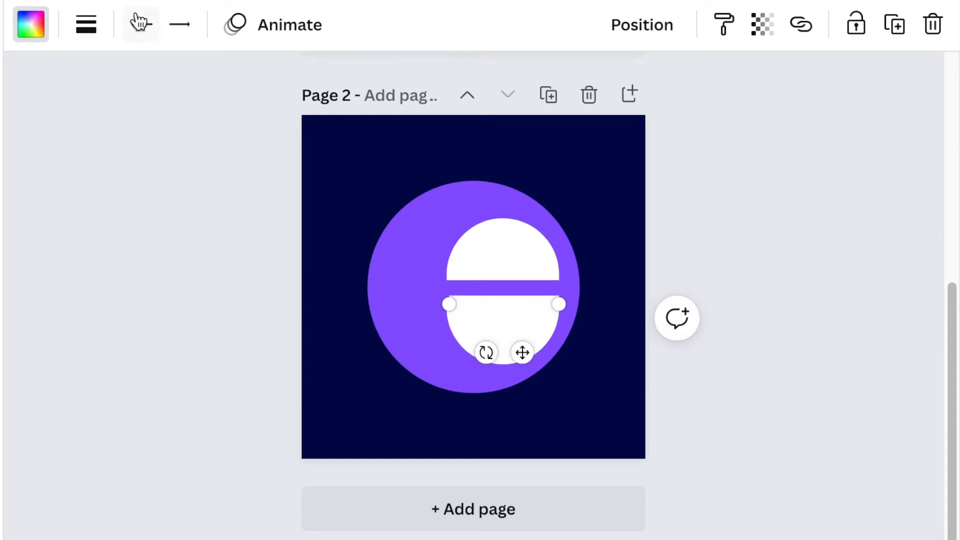
left_click(239, 290)
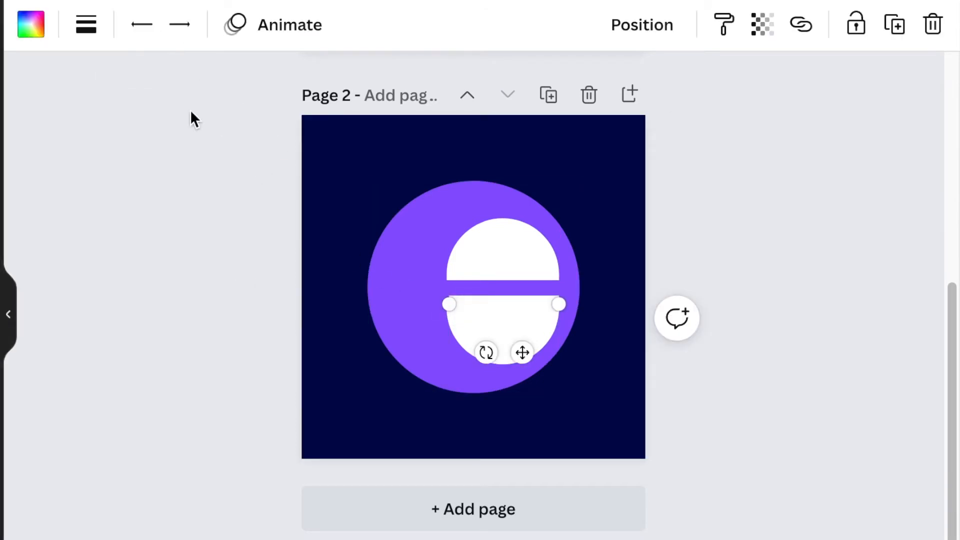
left_click(86, 25)
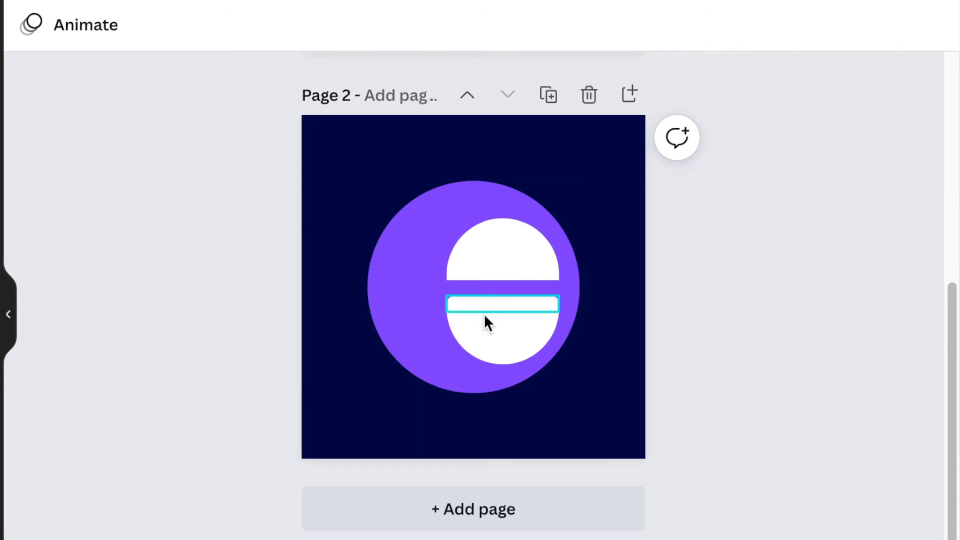
Step: Lengthen the white bar across the half-disc and place a duplicate second bar
left_click(502, 305)
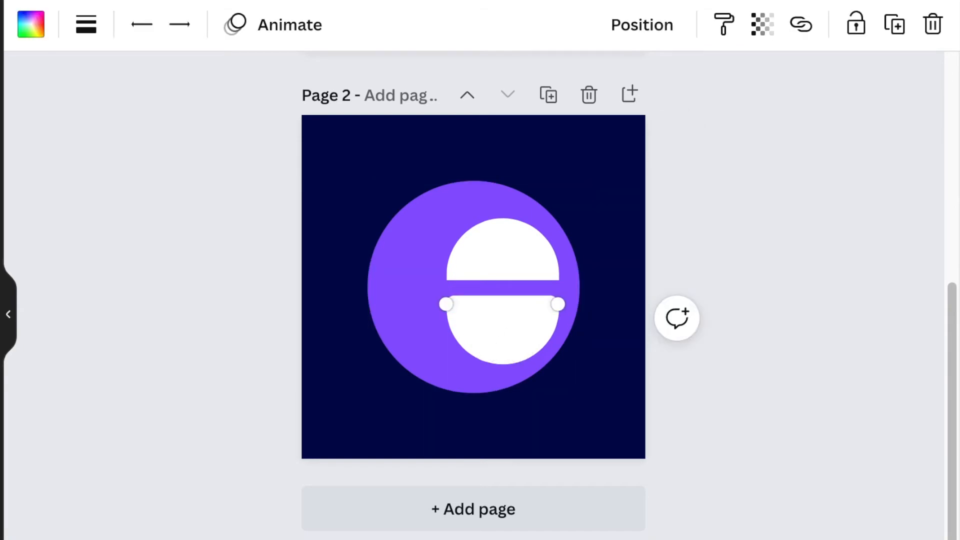
left_click(199, 276)
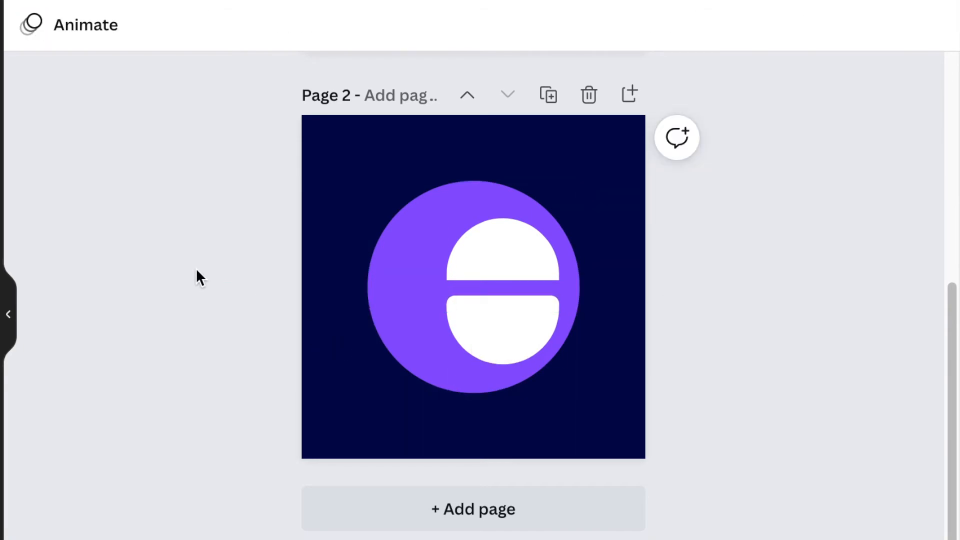
left_click(502, 309)
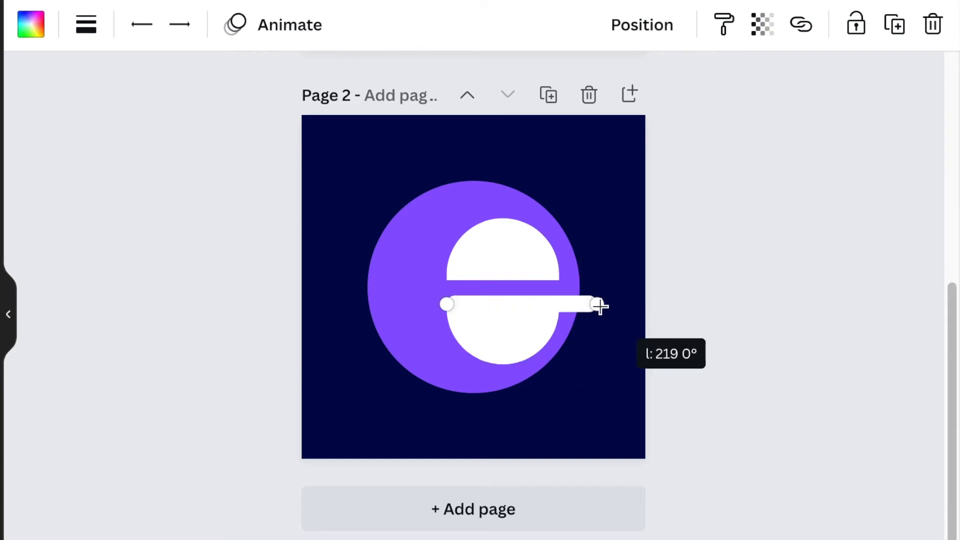
left_click(734, 453)
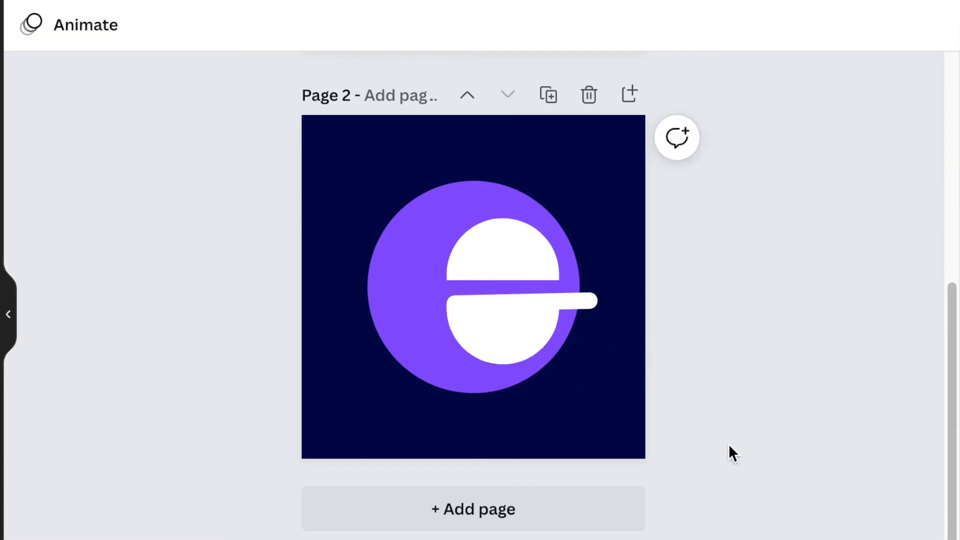
mouse_move(727, 457)
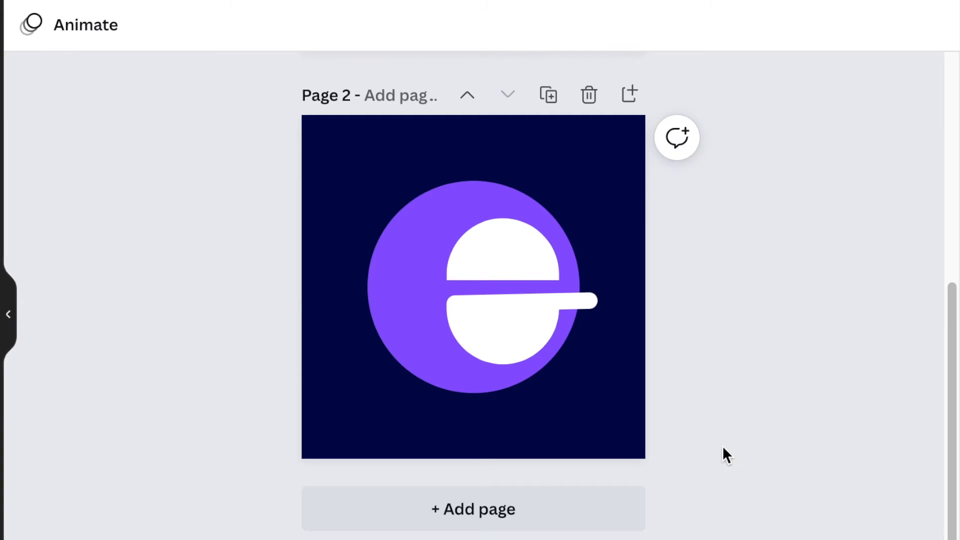
left_click(518, 300)
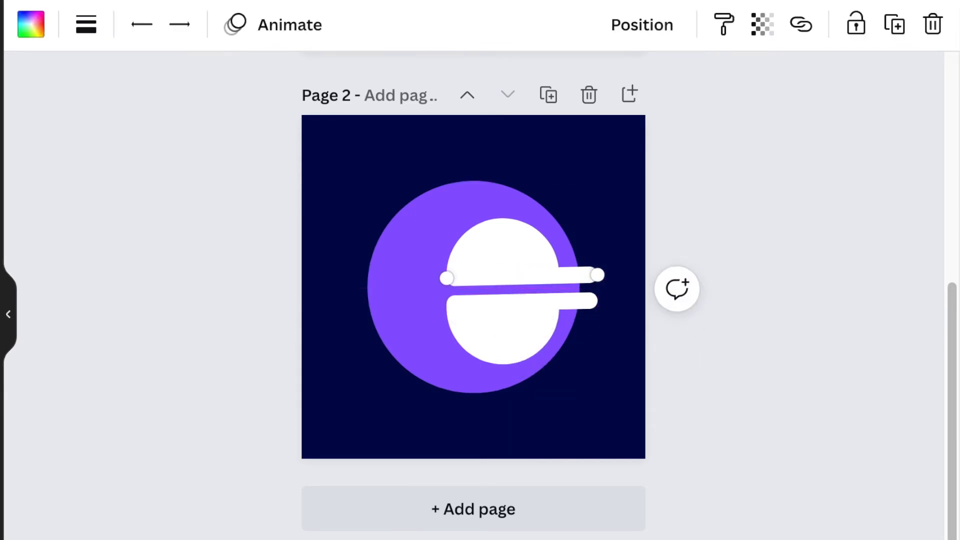
left_click(717, 414)
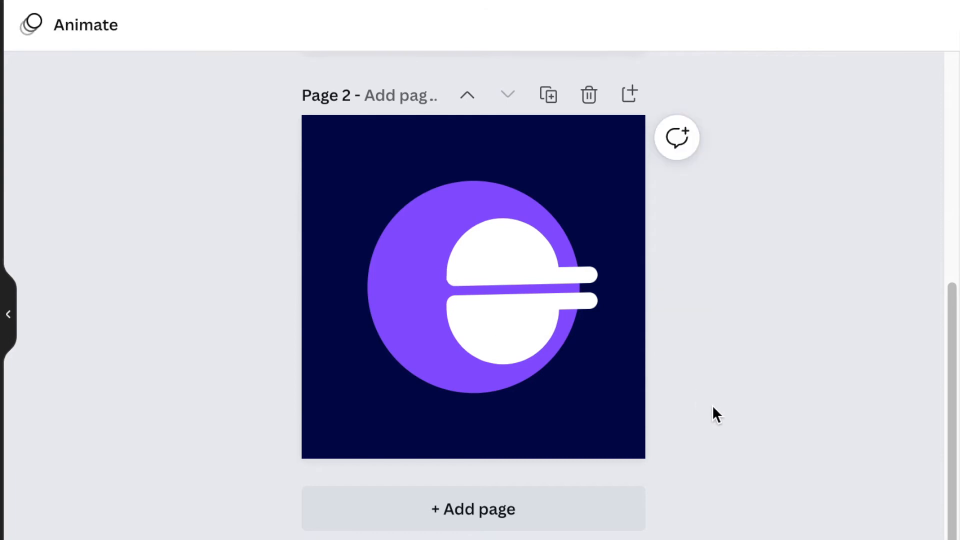
left_click(520, 275)
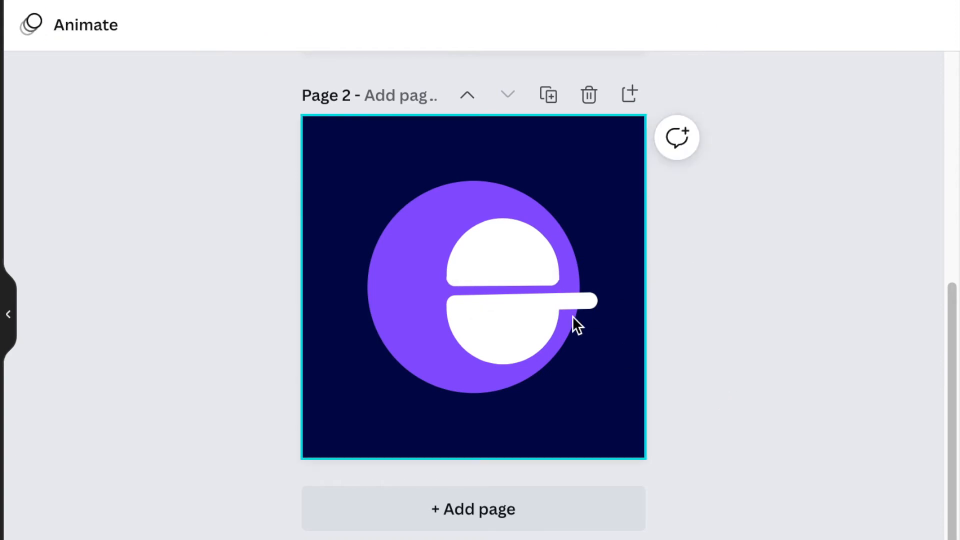
Step: Make the page background white so the purple 'e' stands out
left_click(520, 300)
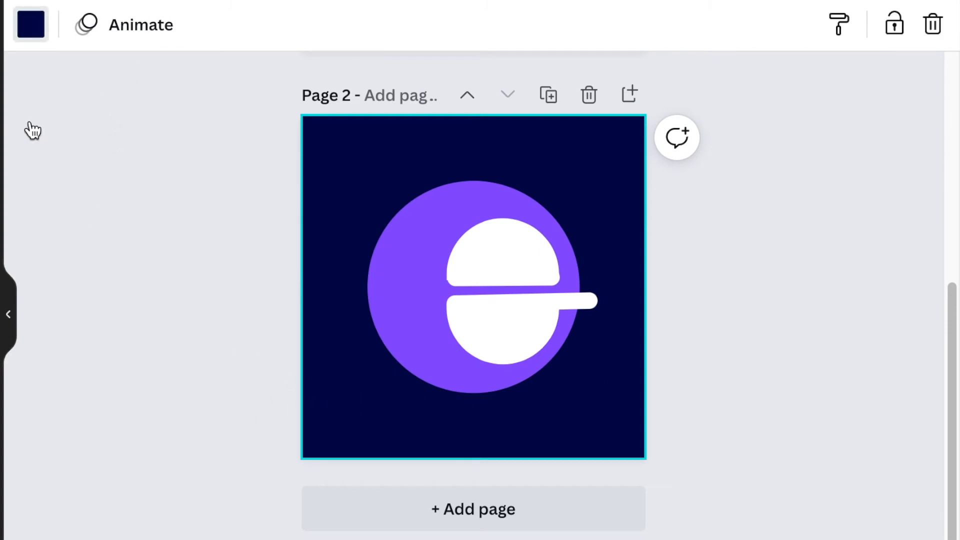
left_click(30, 25)
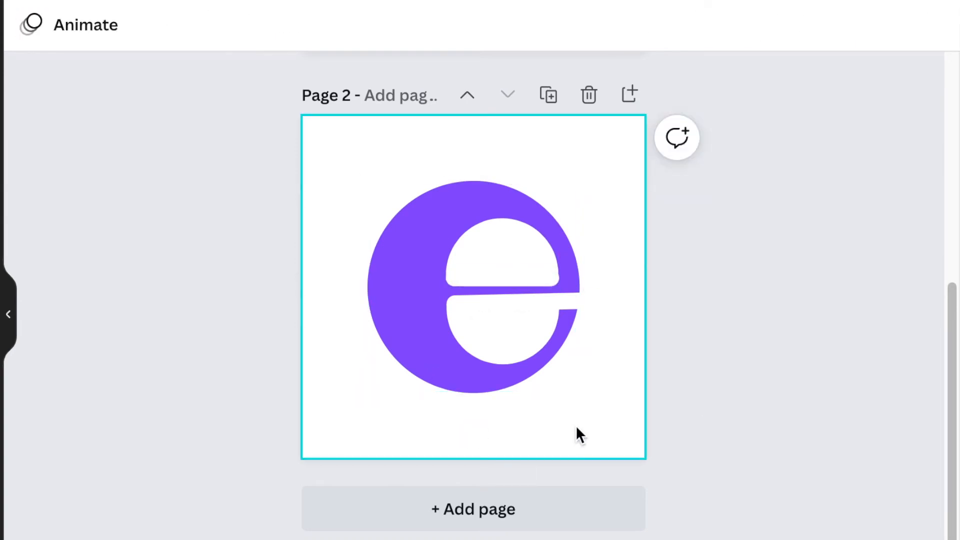
left_click(228, 356)
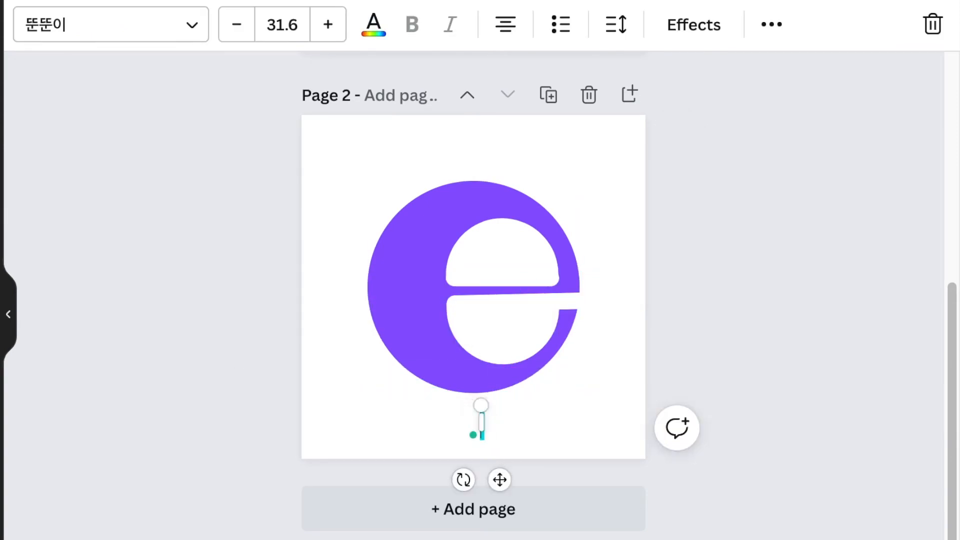
left_click(170, 360)
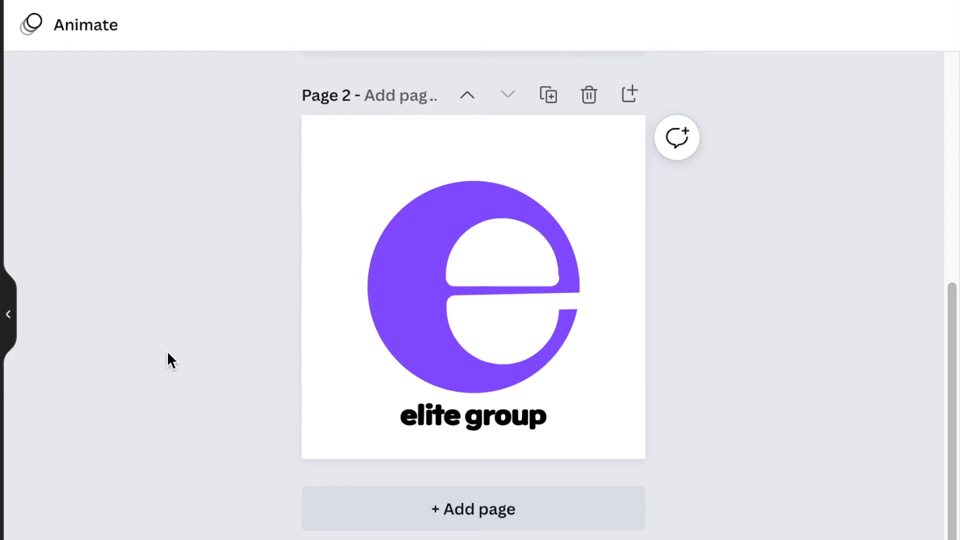
mouse_move(802, 459)
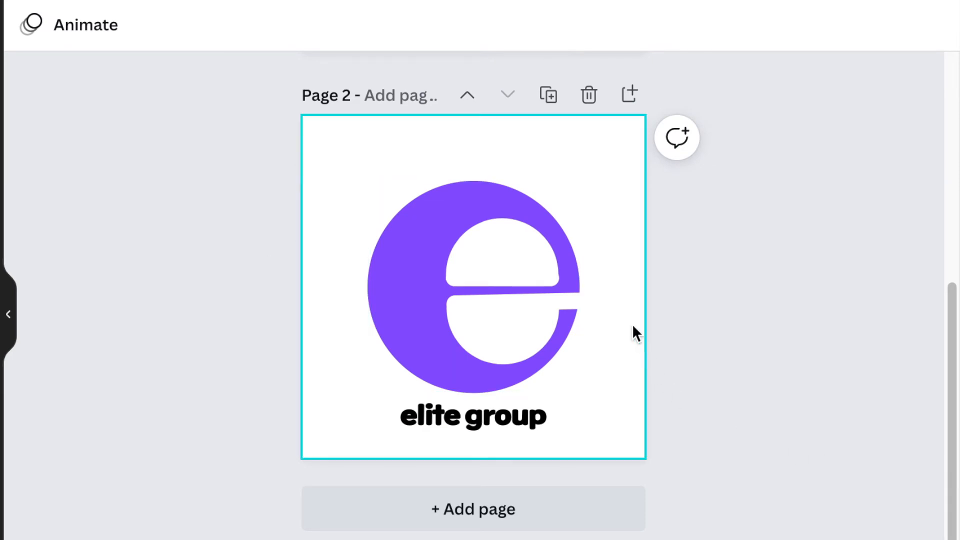
mouse_move(575, 405)
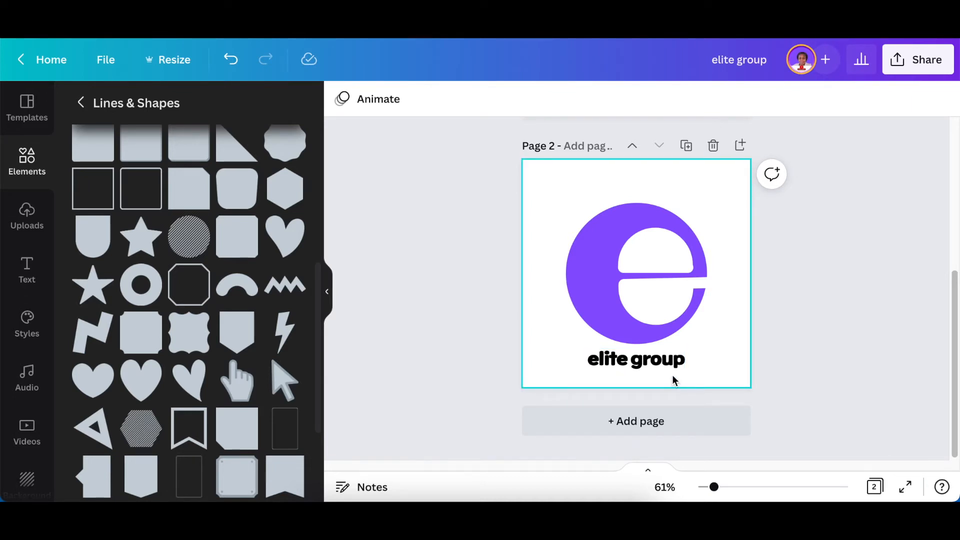
left_click(636, 360)
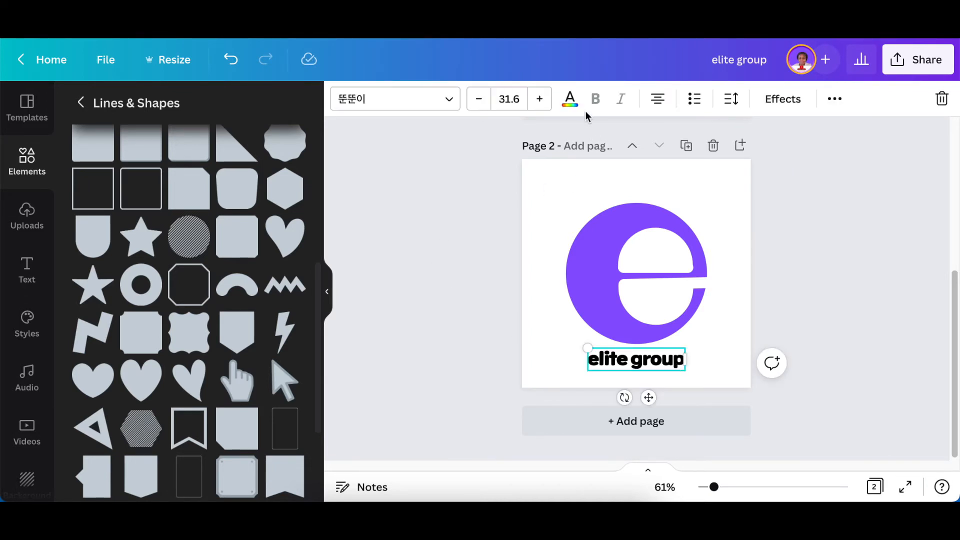
left_click(570, 98)
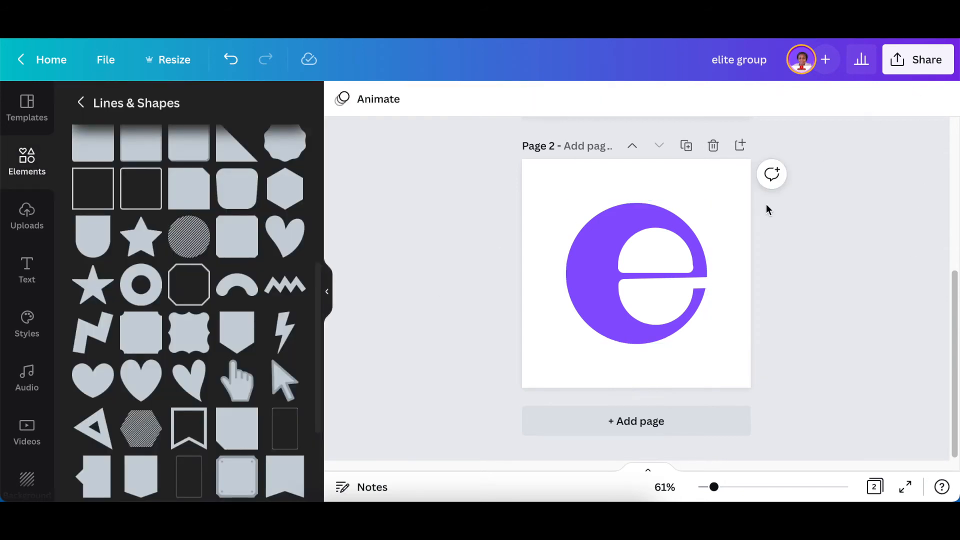
Step: Download page 2 as a transparent-background PNG
left_click(655, 305)
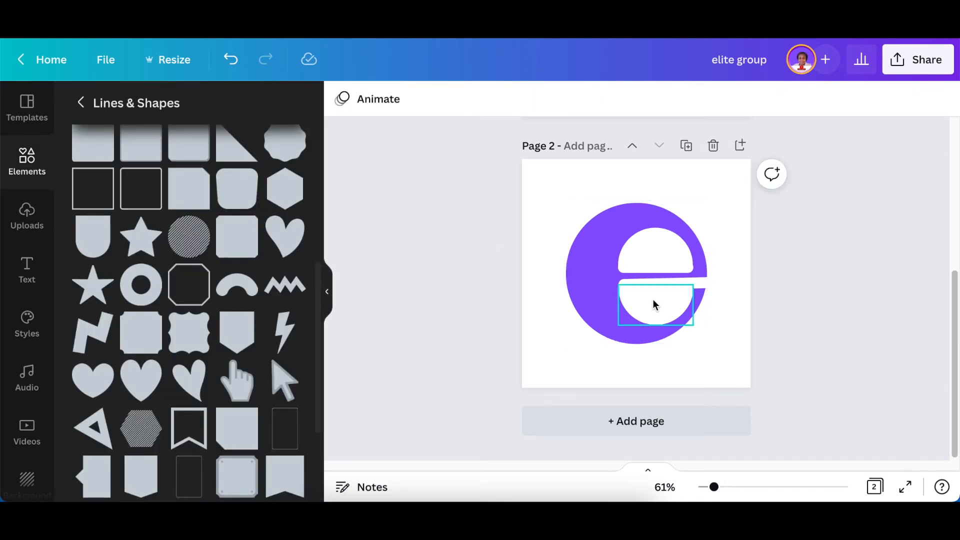
mouse_move(658, 306)
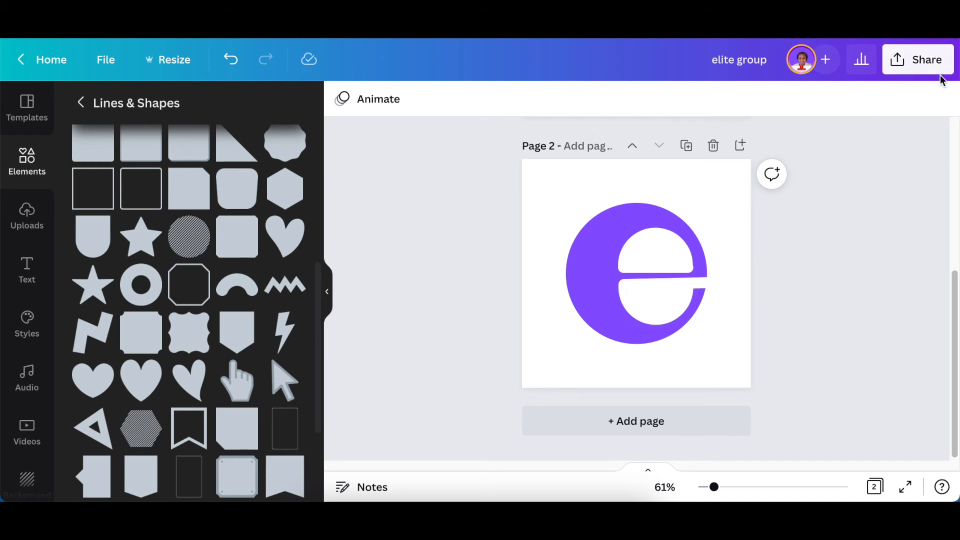
left_click(919, 59)
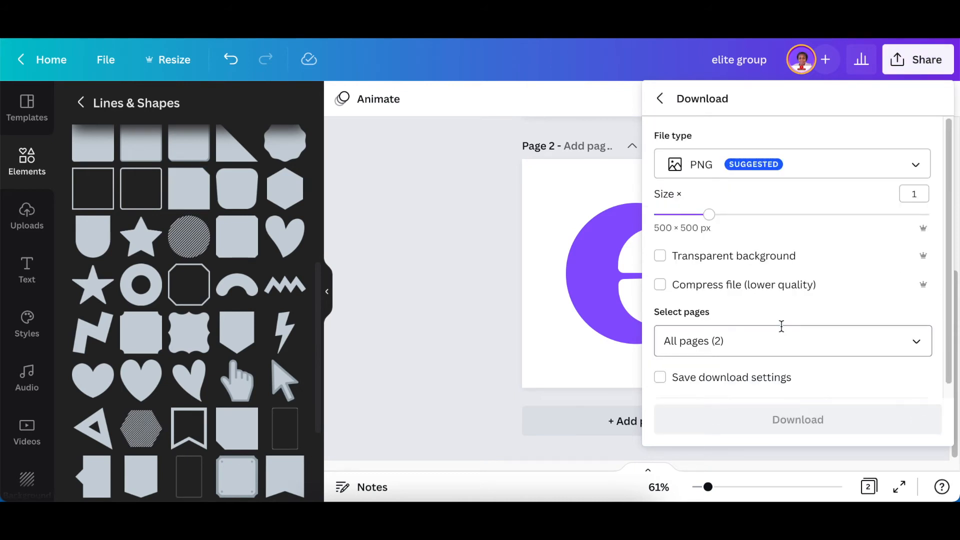
left_click(793, 341)
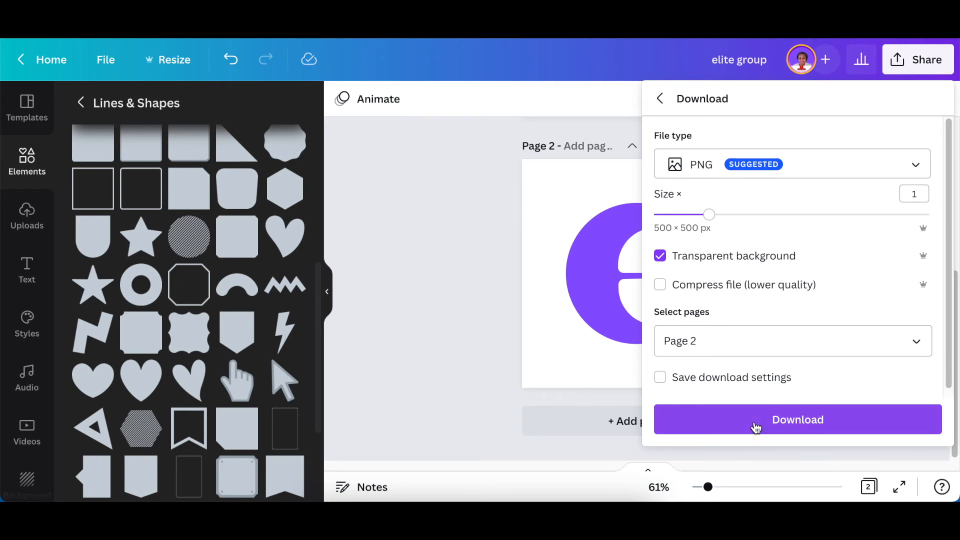
left_click(797, 420)
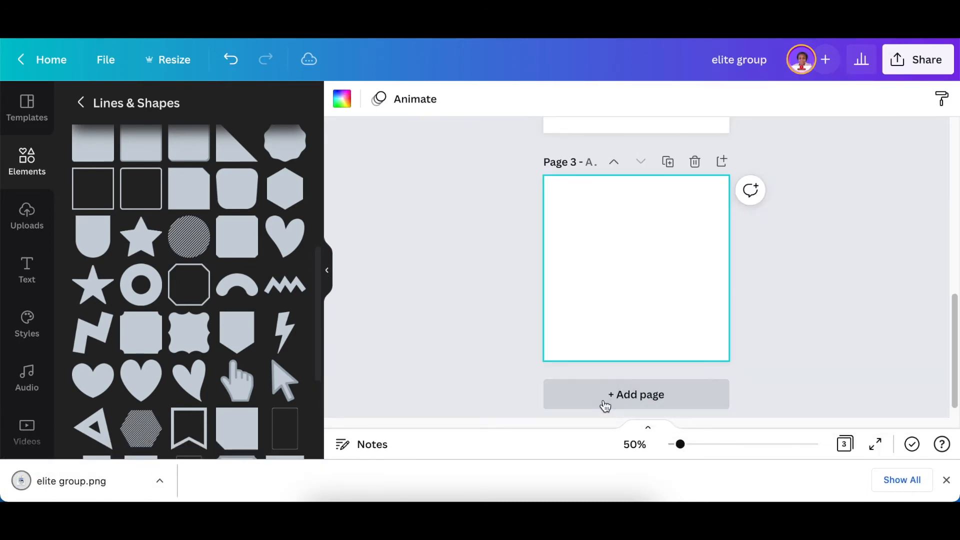
mouse_move(594, 374)
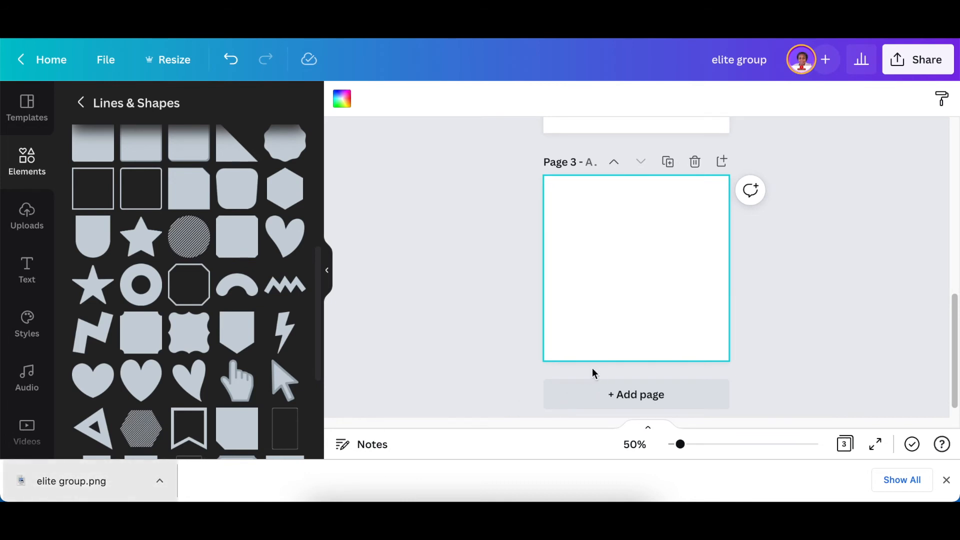
Step: Place the uploaded e logo on page 3 with its background removed via BG Remover
left_click(27, 217)
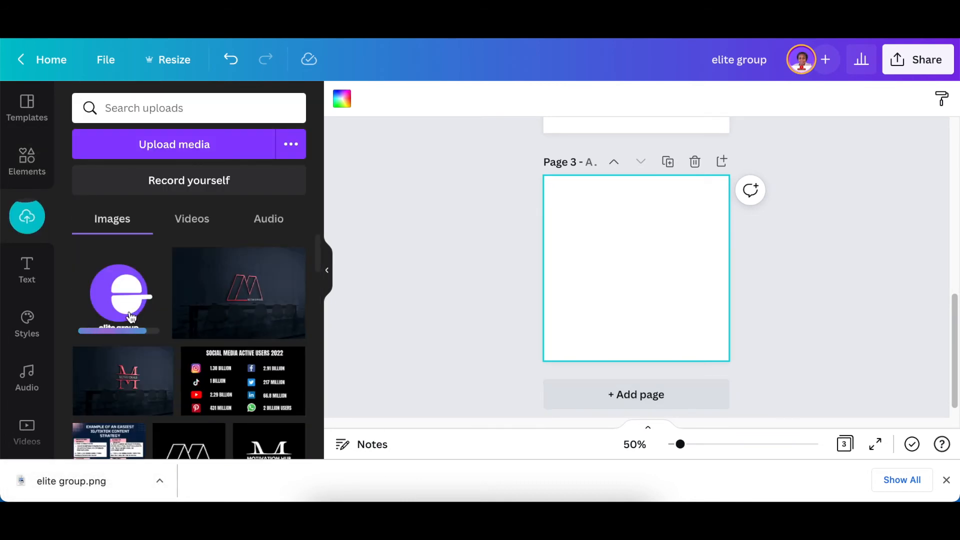
left_click(118, 292)
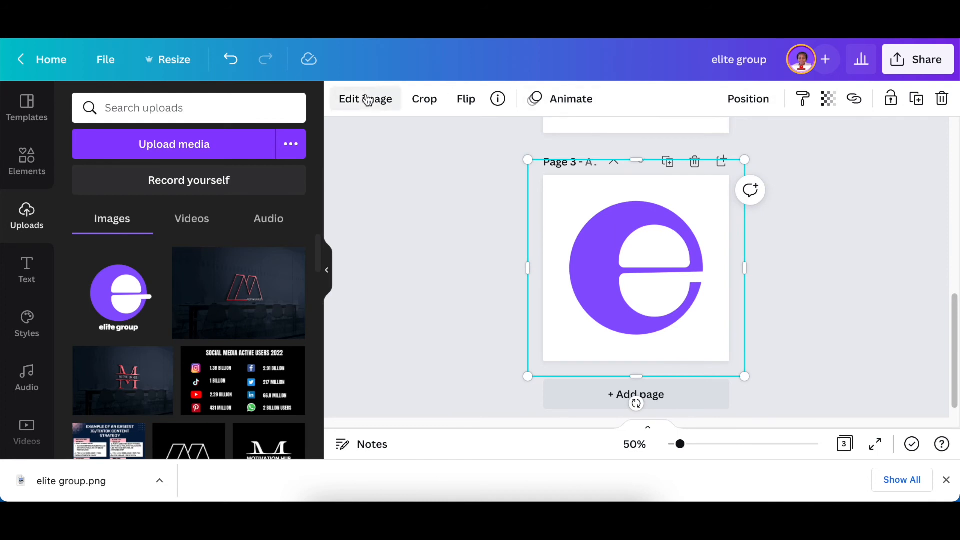
left_click(365, 99)
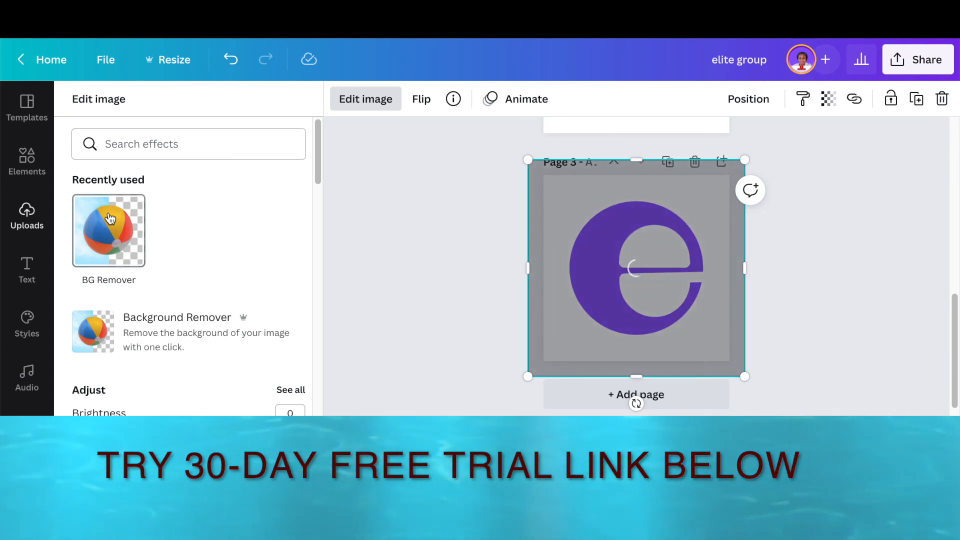
left_click(108, 230)
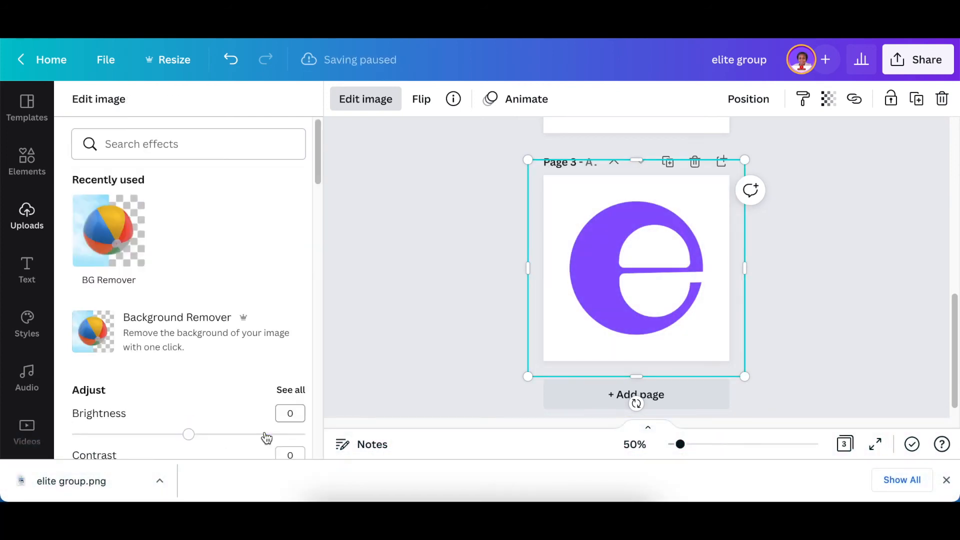
left_click(27, 216)
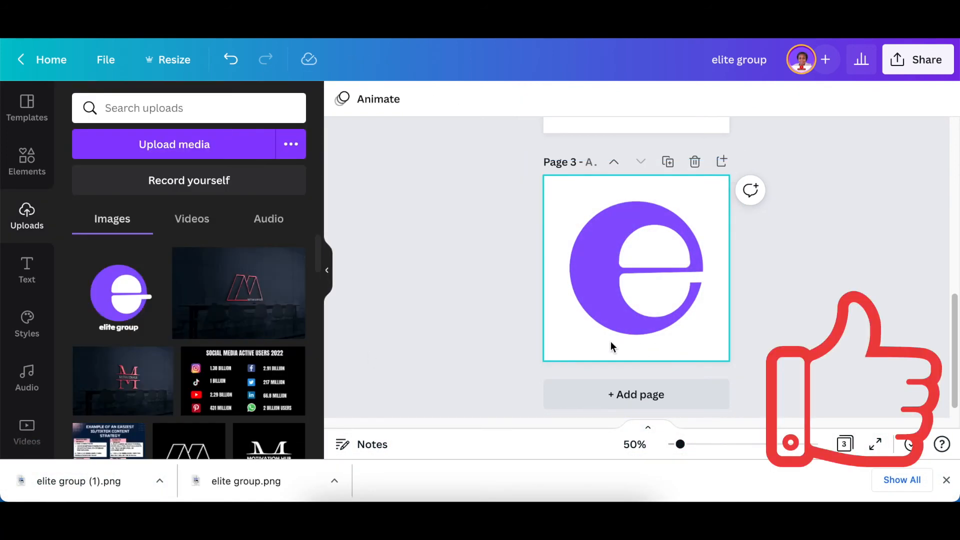
Step: Add a text box beneath the logo for the 'elite group' caption
left_click(375, 311)
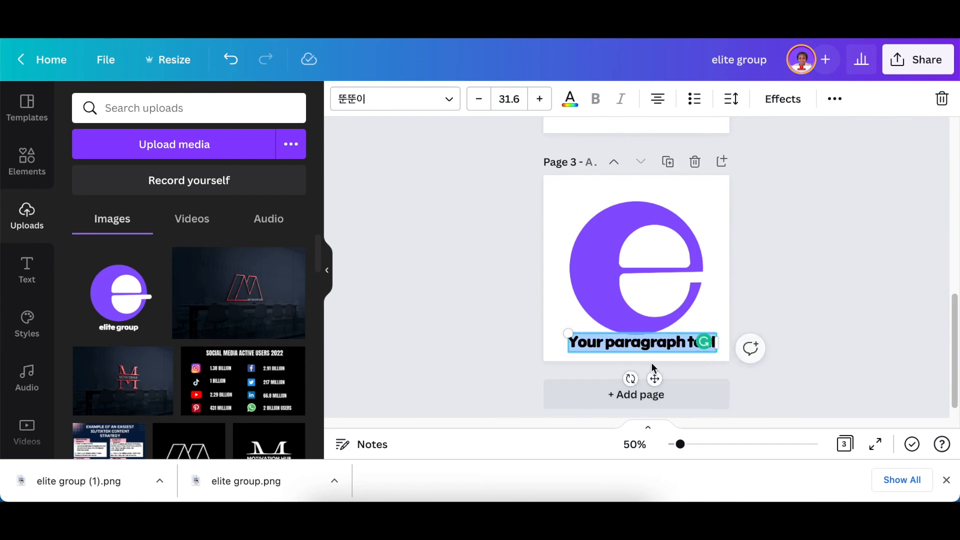
left_click(917, 60)
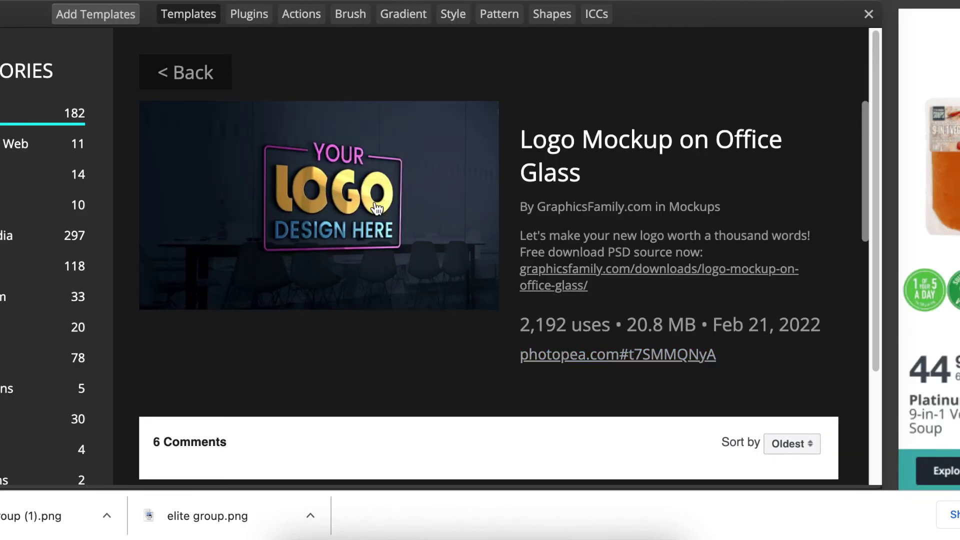
mouse_move(594, 362)
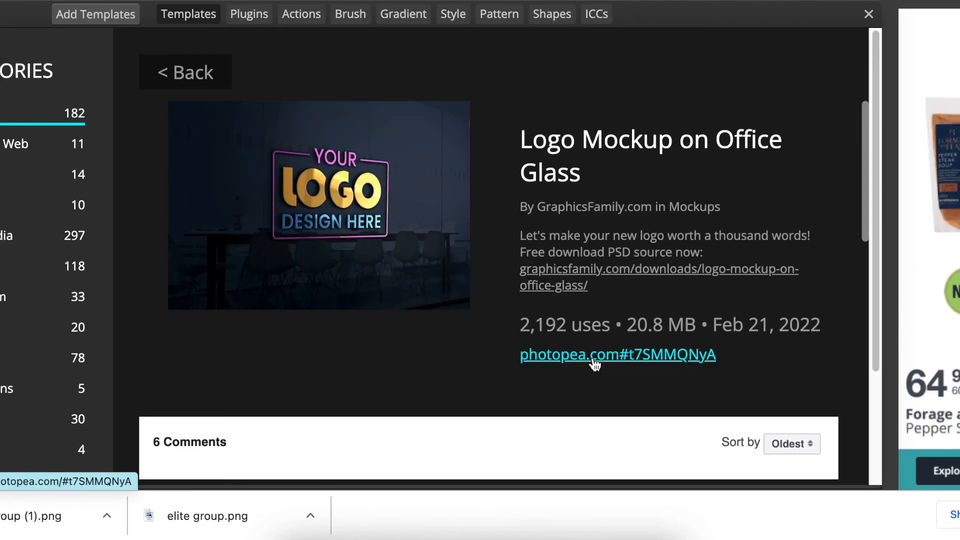
Step: Load the Logo Mockup on Office Glass template with the elite group PNG as its logo
left_click(618, 355)
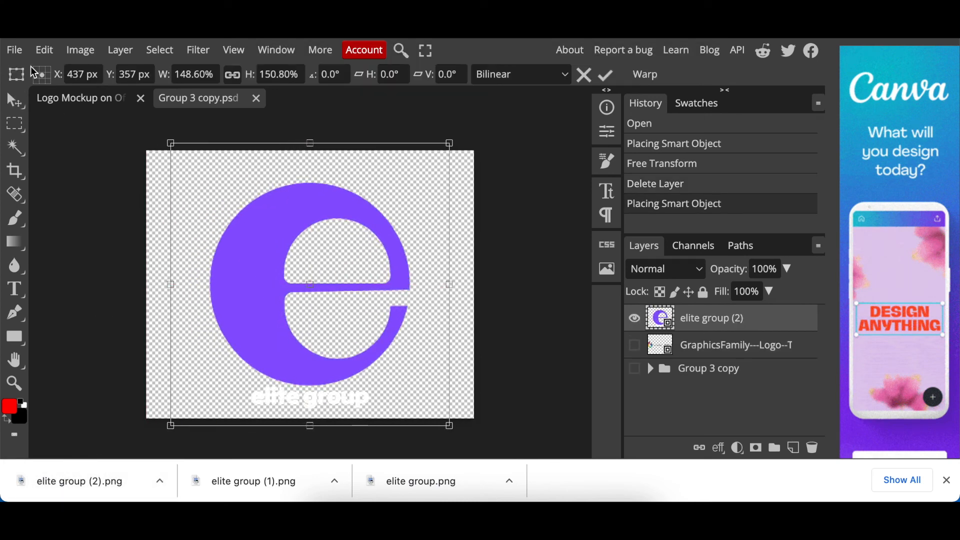
Step: Save the smart object so the glass wall shows the purple elite group logo
left_click(13, 50)
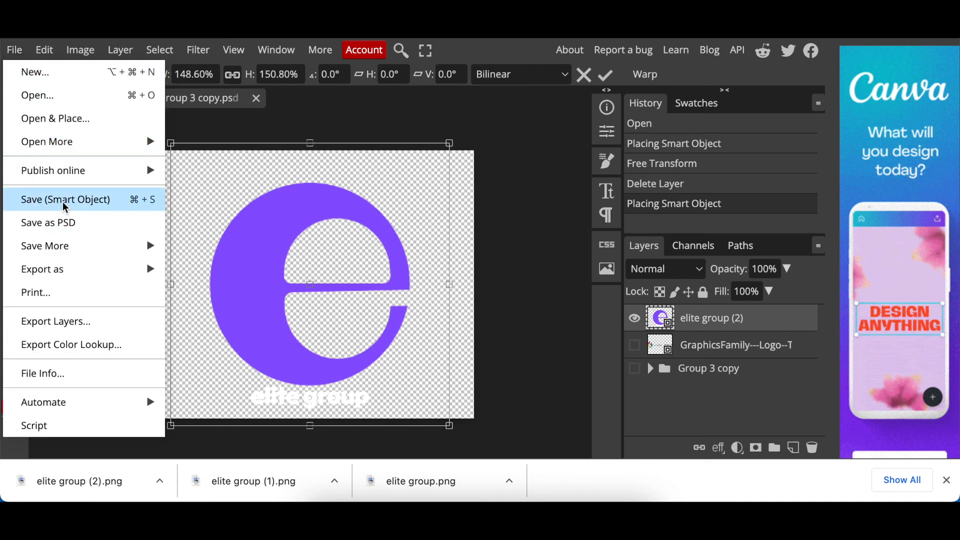
left_click(66, 199)
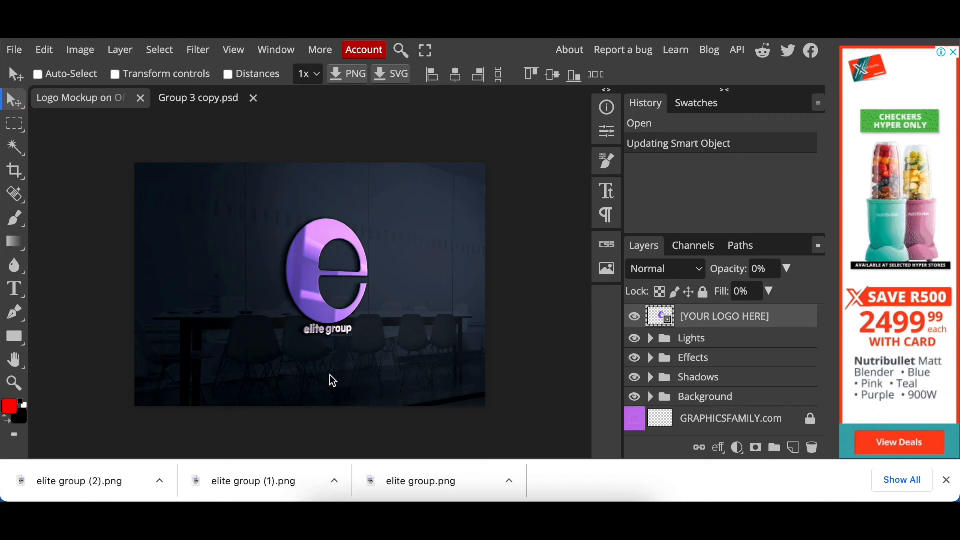
mouse_move(336, 386)
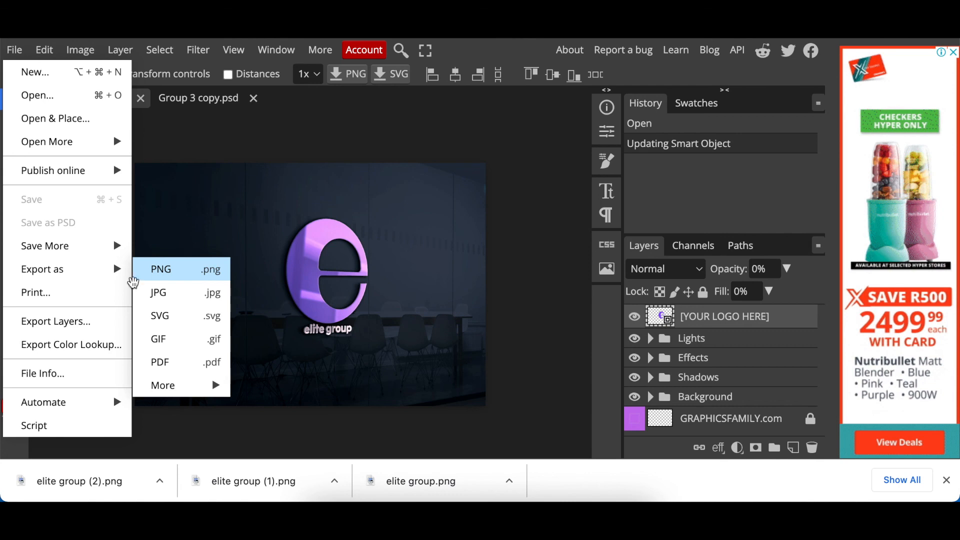
Step: Export the finished office-glass mockup as a PNG via Save for web
left_click(160, 269)
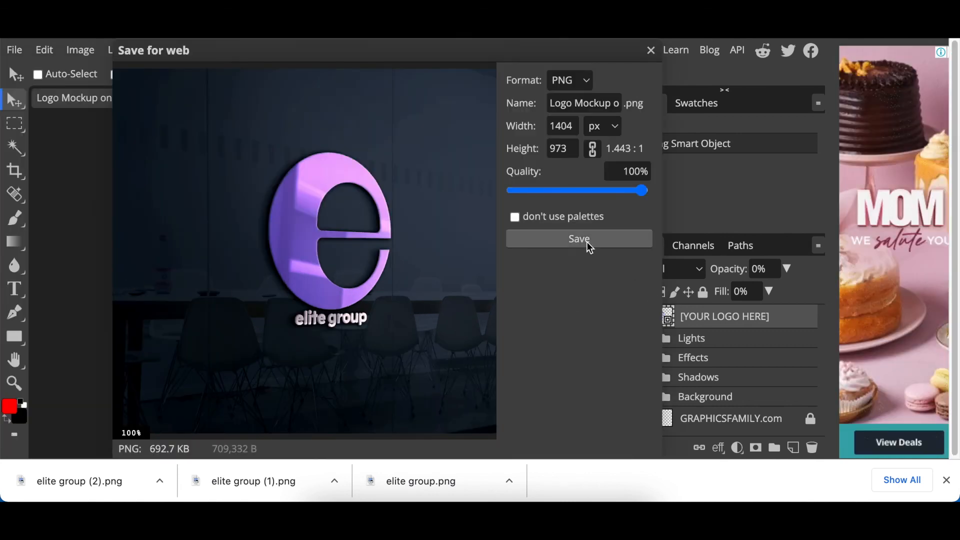
left_click(579, 238)
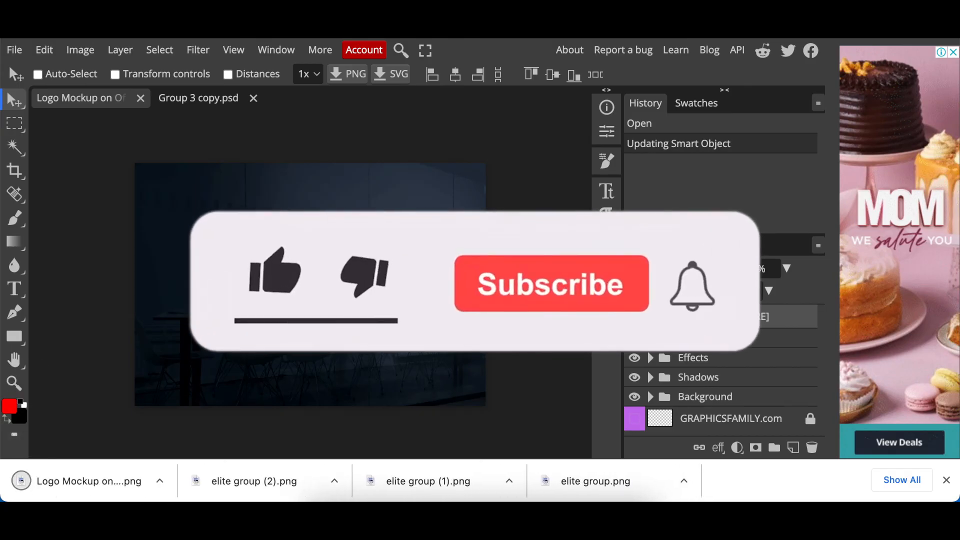